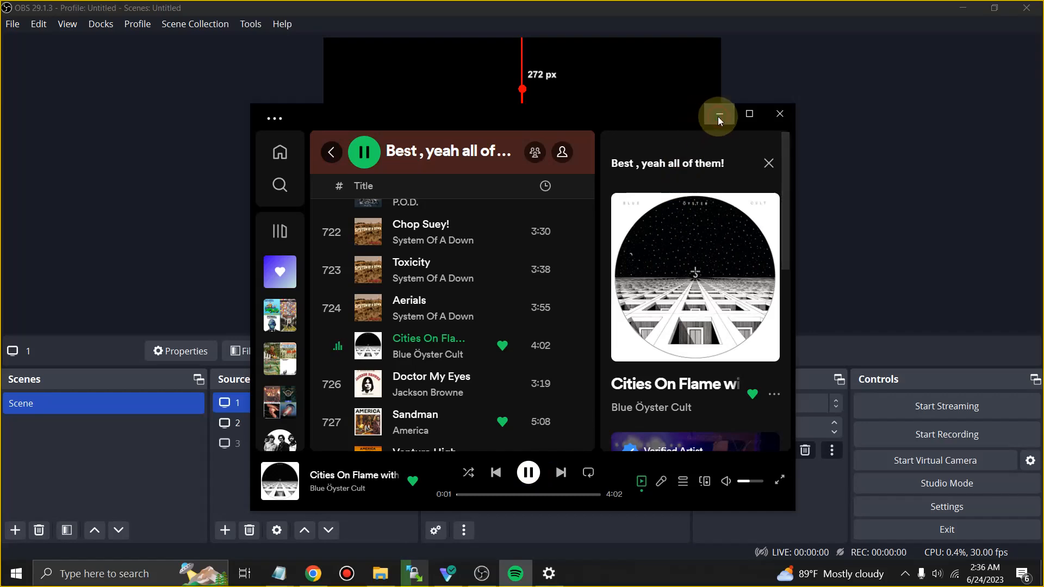
Step: Minimize the Spotify window and select display capture sources 2 and 3 to inspect them
left_click(718, 114)
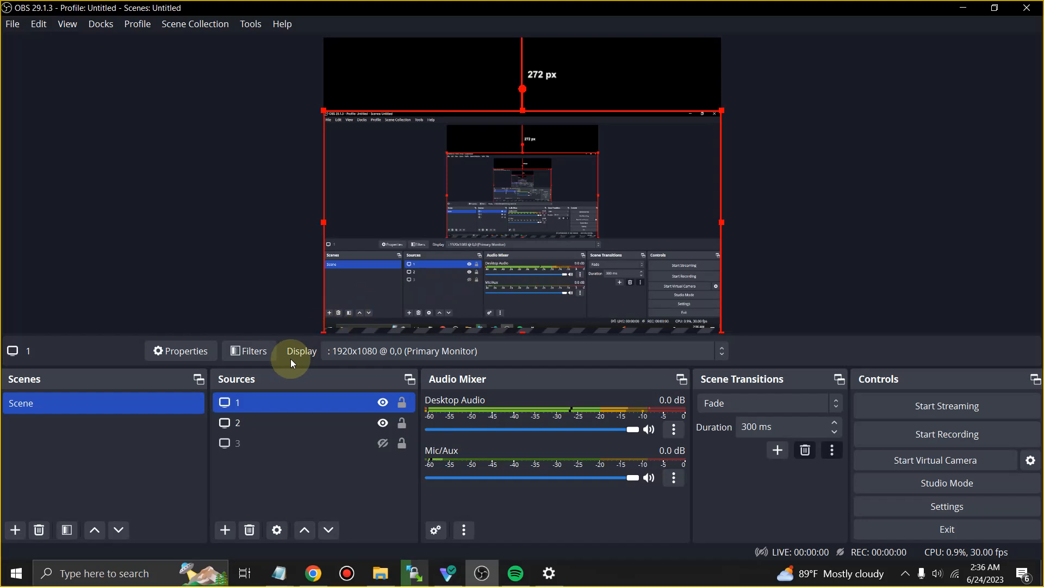
mouse_move(261, 403)
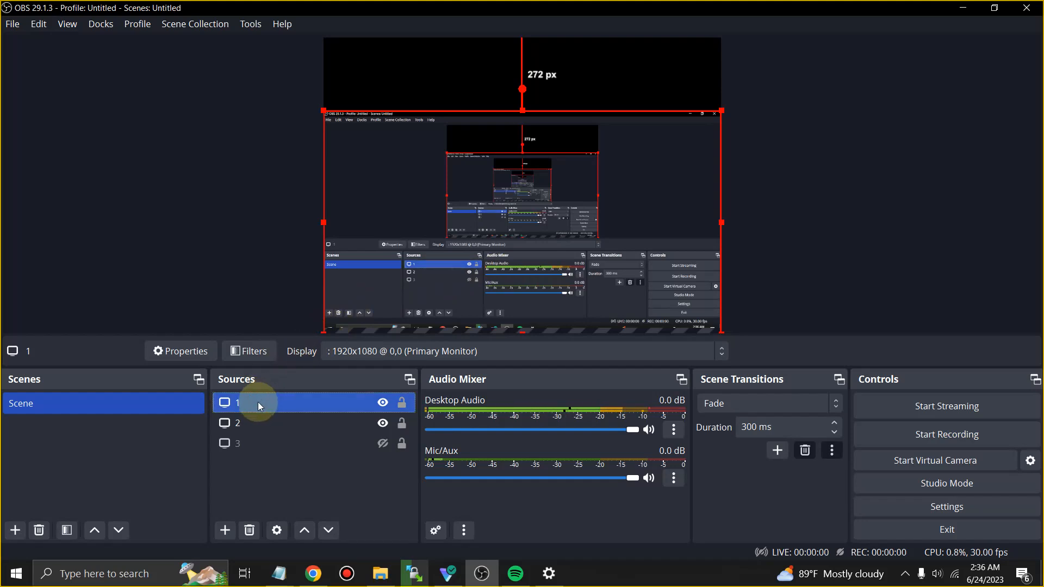
left_click(237, 423)
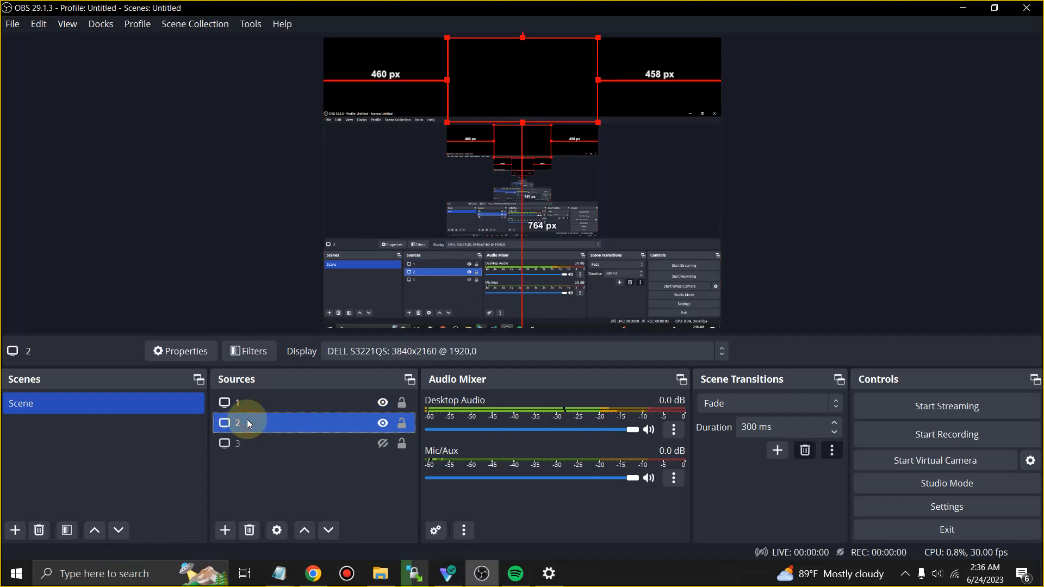
left_click(238, 444)
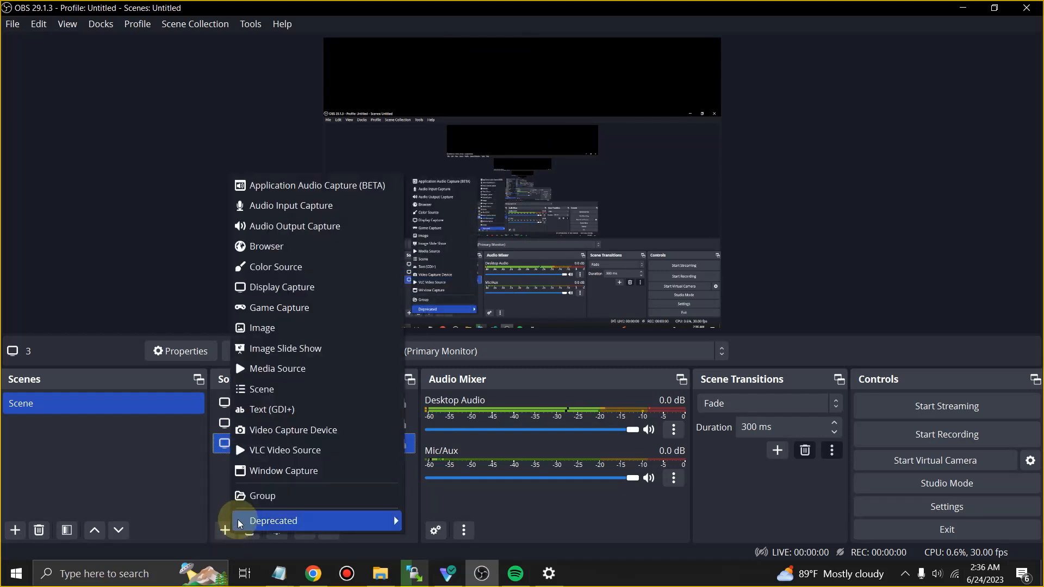
mouse_move(278, 368)
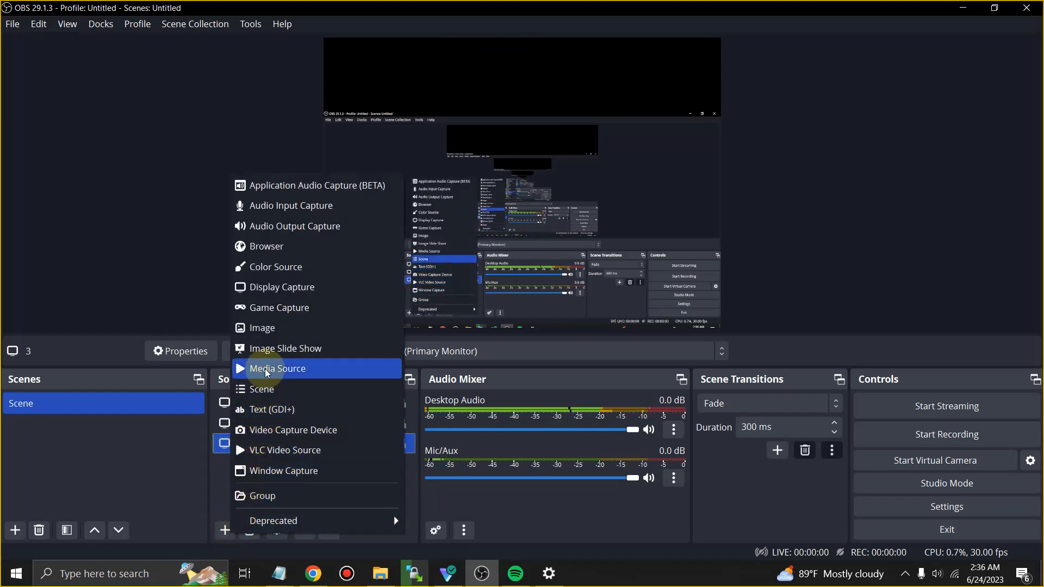
left_click(282, 287)
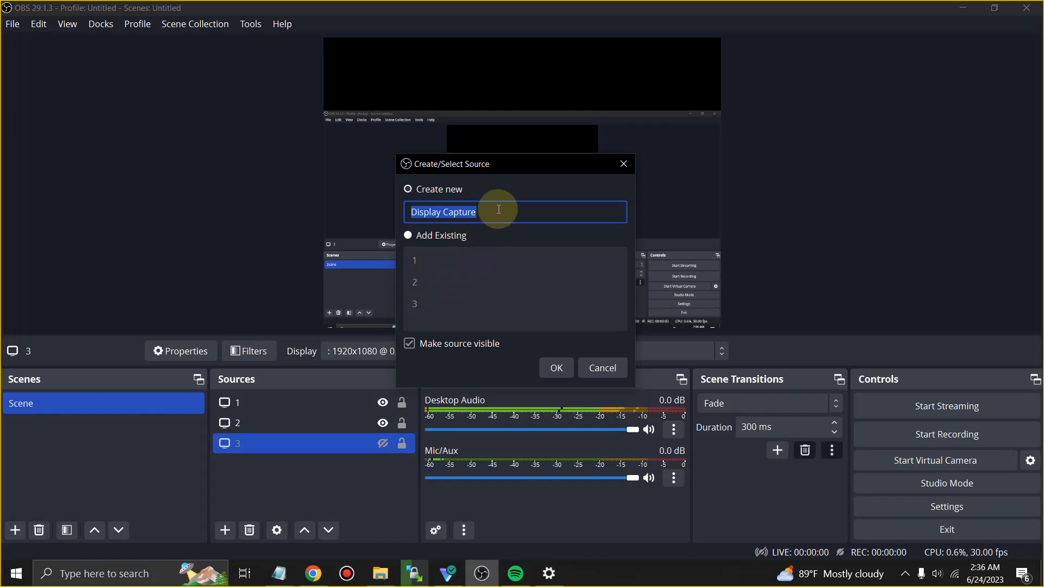
mouse_move(381, 206)
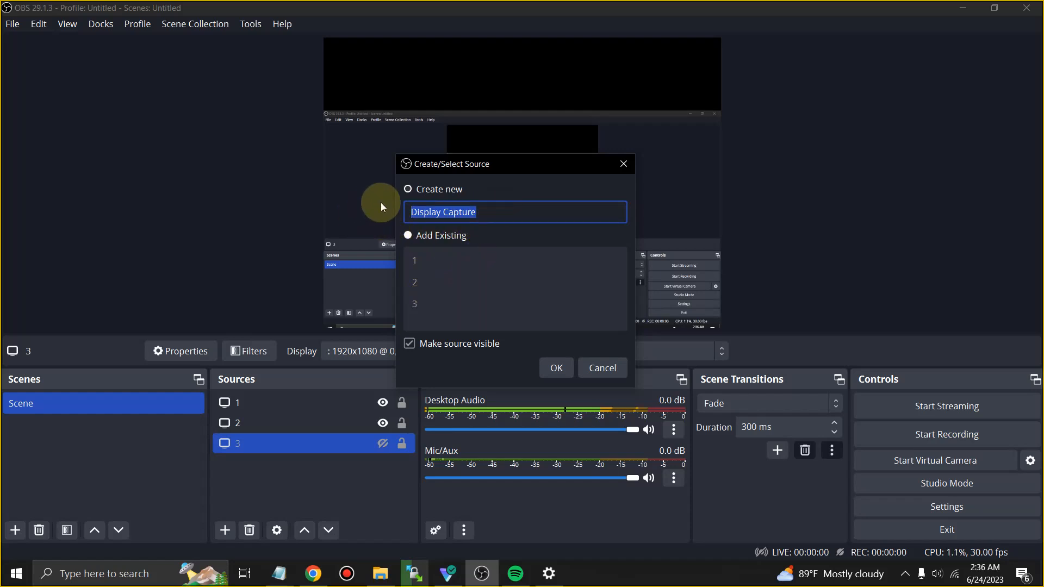
type("1")
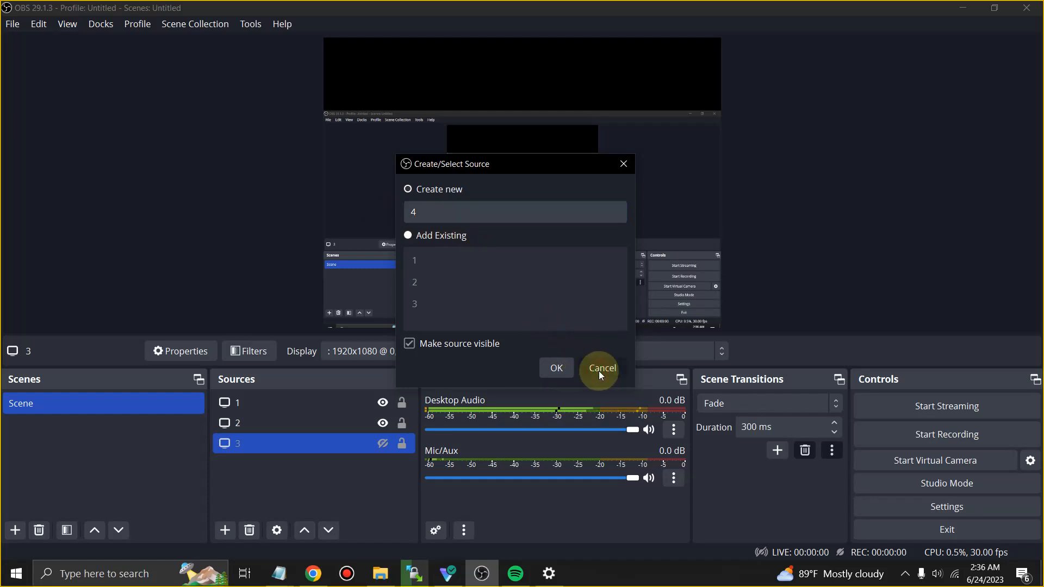
left_click(599, 367)
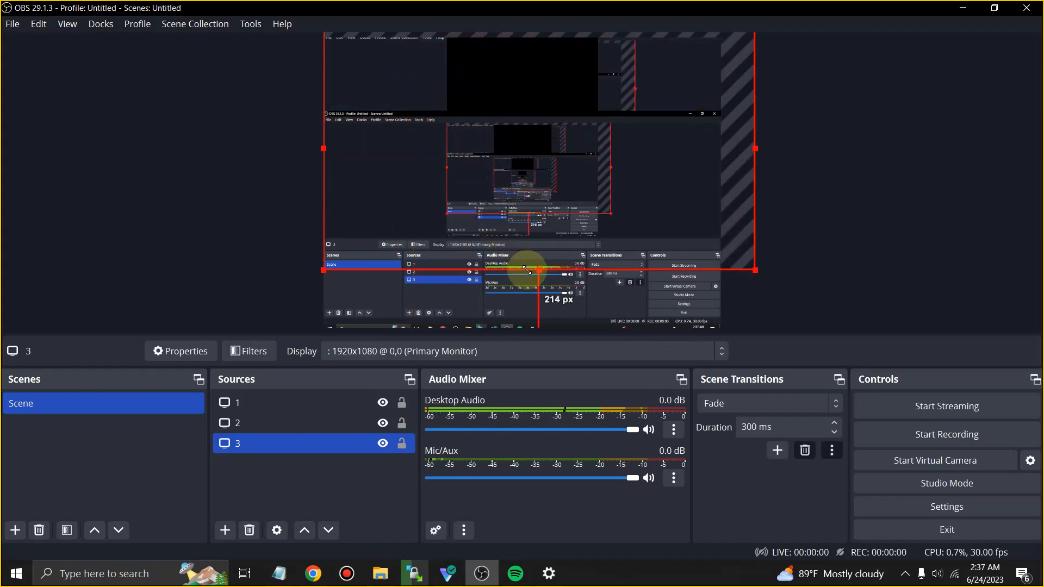
Step: Shrink source 3 to a small box in the canvas's top-right corner, then hide it
left_click_drag(526, 267, 523, 100)
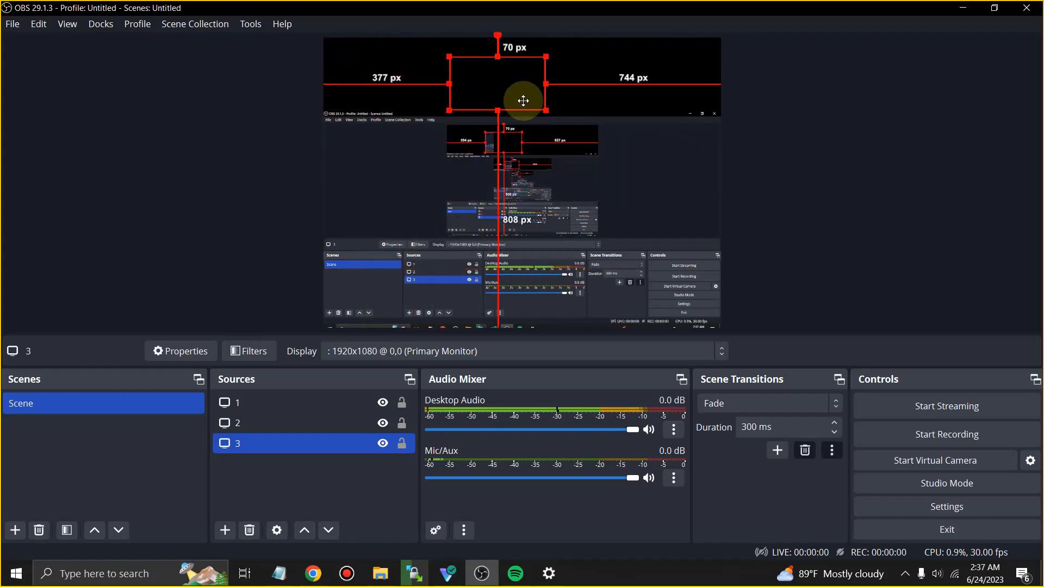
left_click_drag(523, 100, 664, 71)
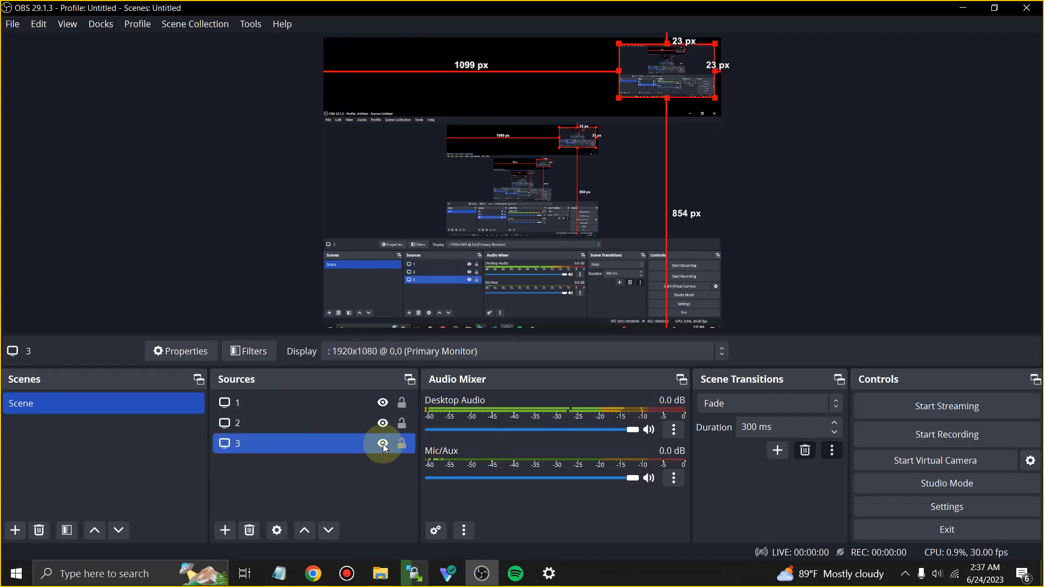
left_click(383, 442)
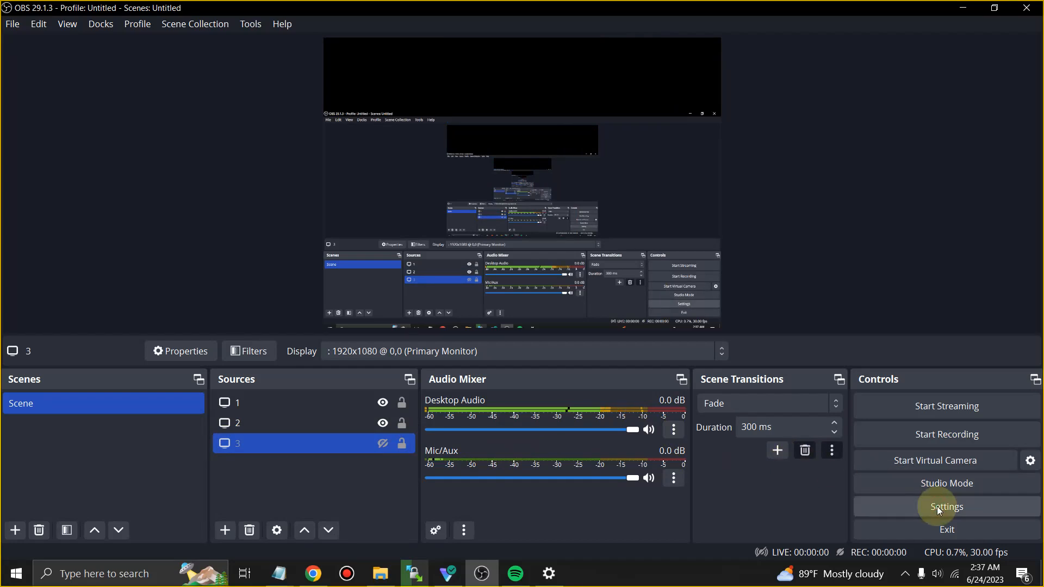
Step: Review the 1480x1080, 30 FPS video settings and the Stop Recording hotkey, then reach Output settings
left_click(946, 507)
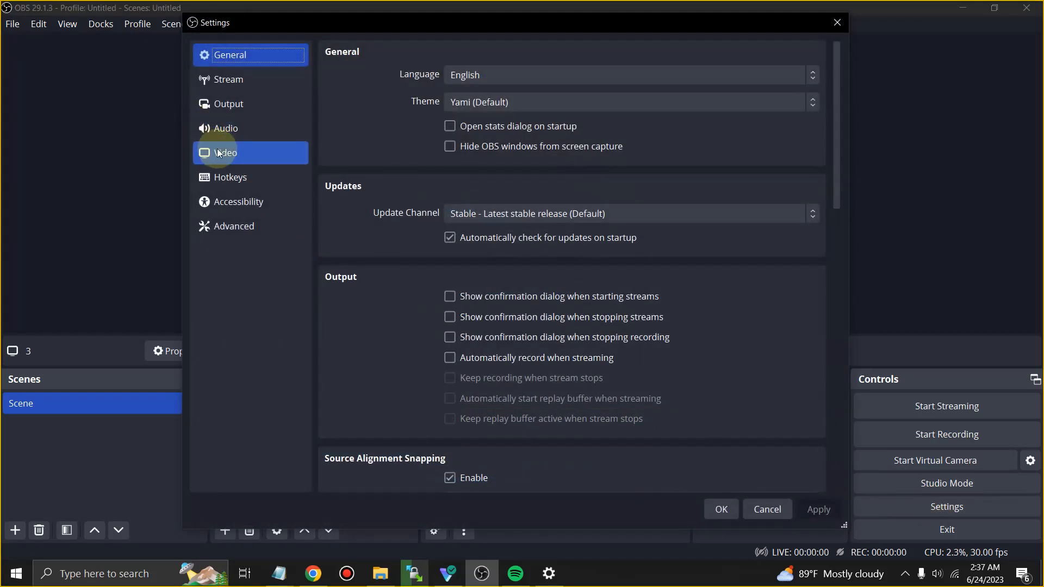
left_click(226, 152)
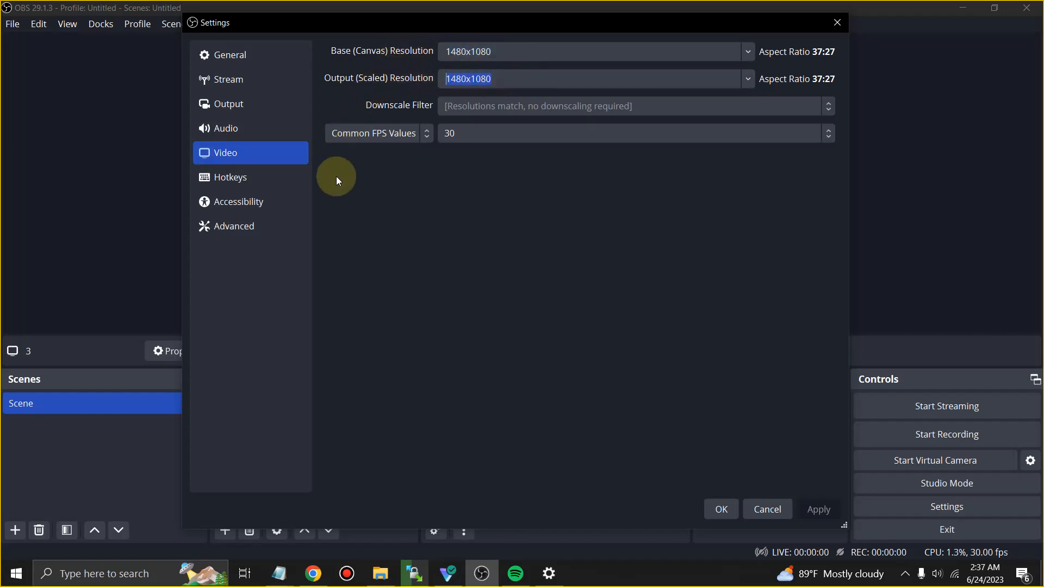
mouse_move(375, 189)
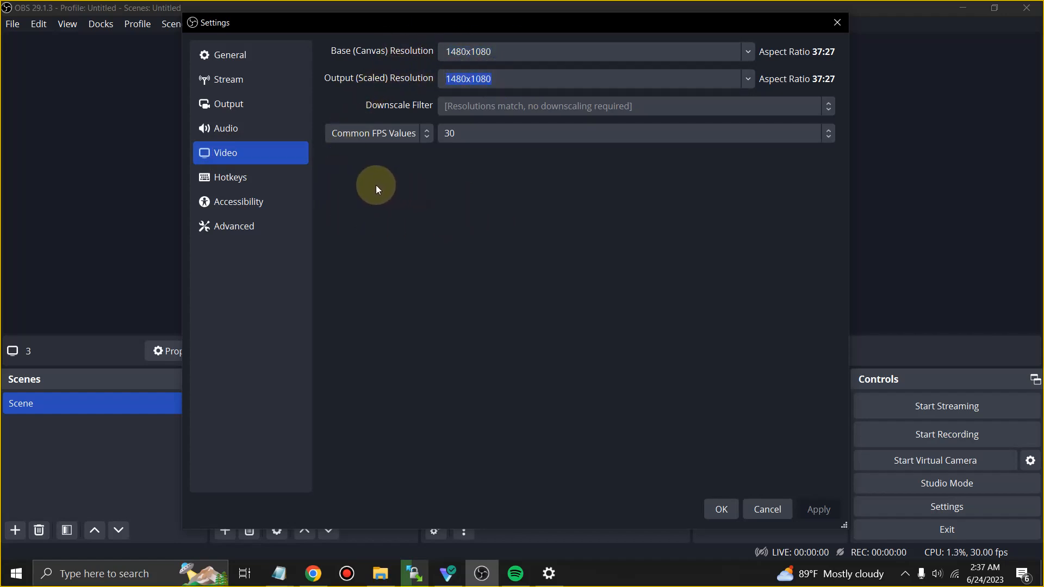
left_click(229, 177)
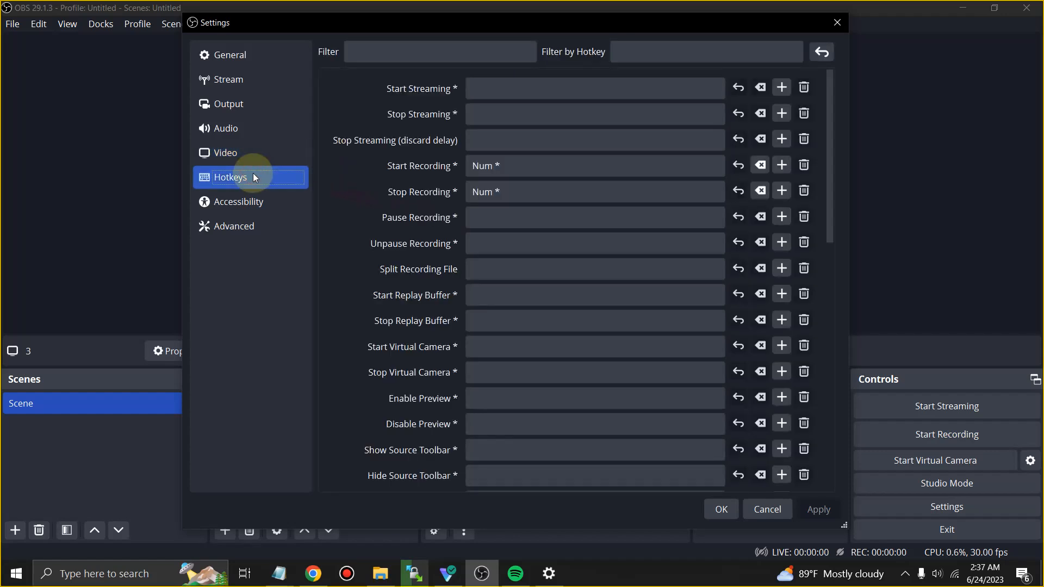
left_click(593, 192)
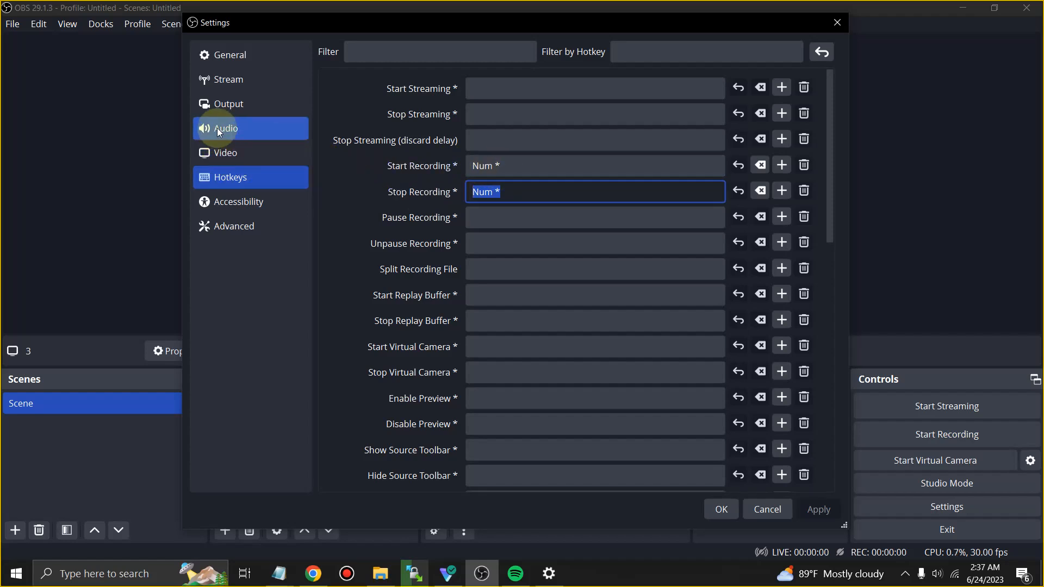
left_click(228, 103)
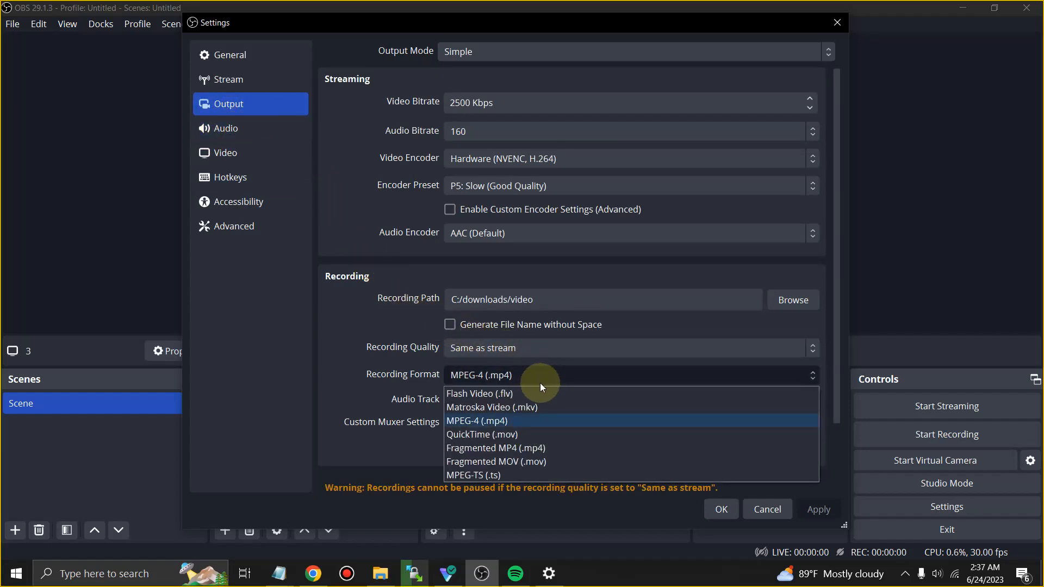
Step: Record as MPEG-4 (.mp4) to C:/downloads/video and save the settings
left_click(477, 421)
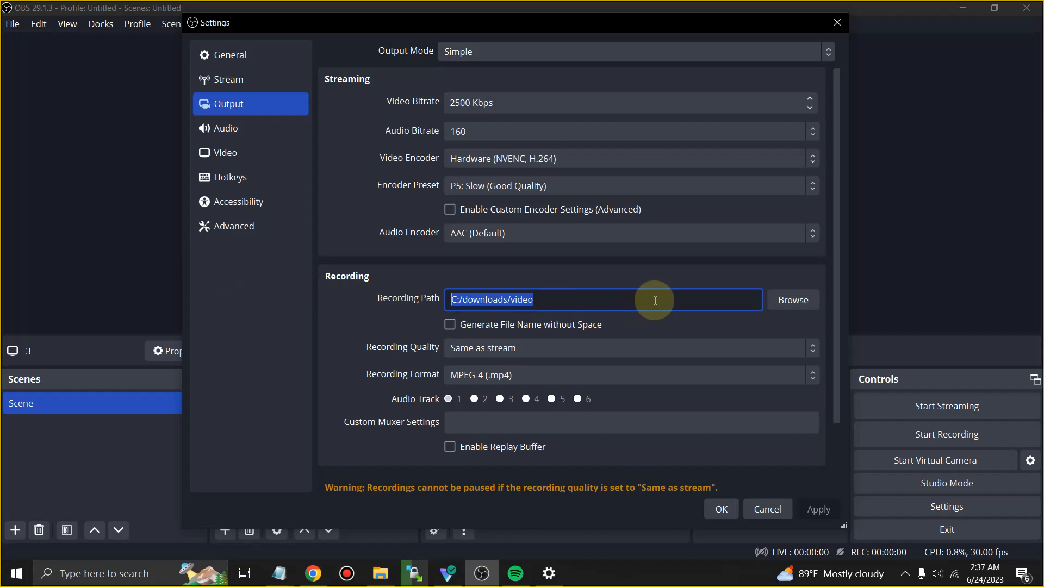
left_click(792, 300)
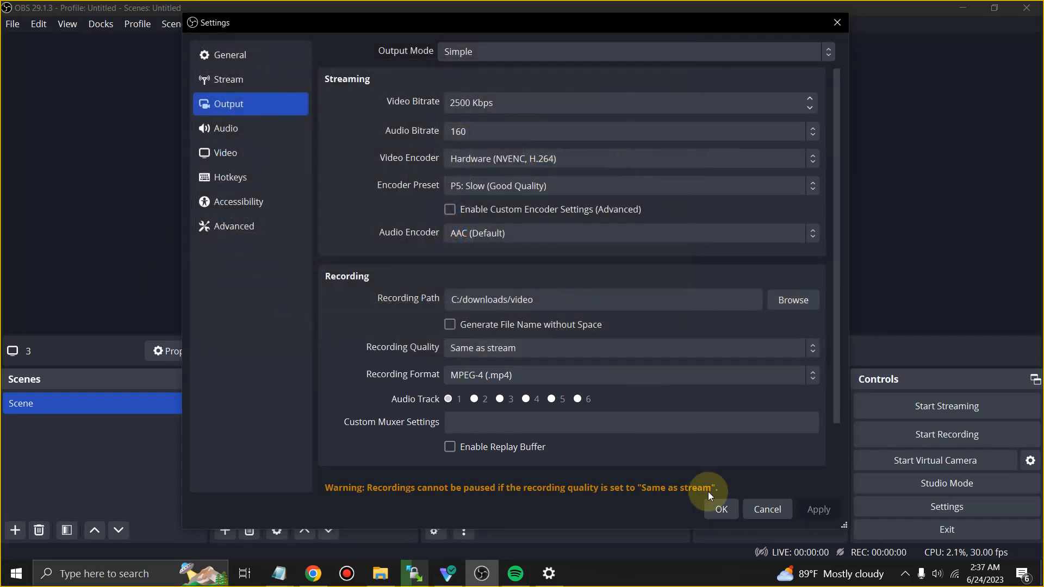
left_click(721, 510)
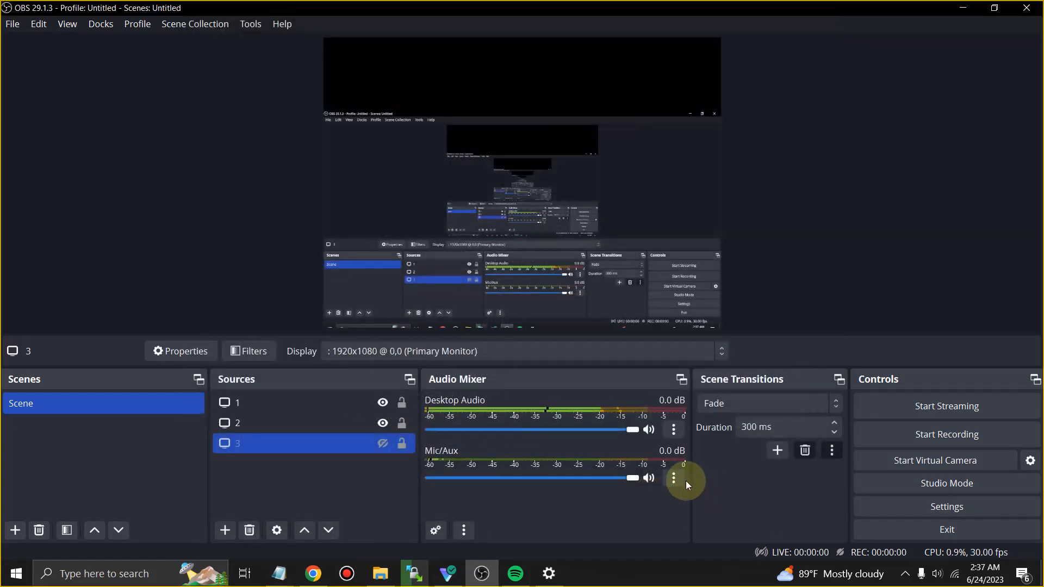
left_click(238, 402)
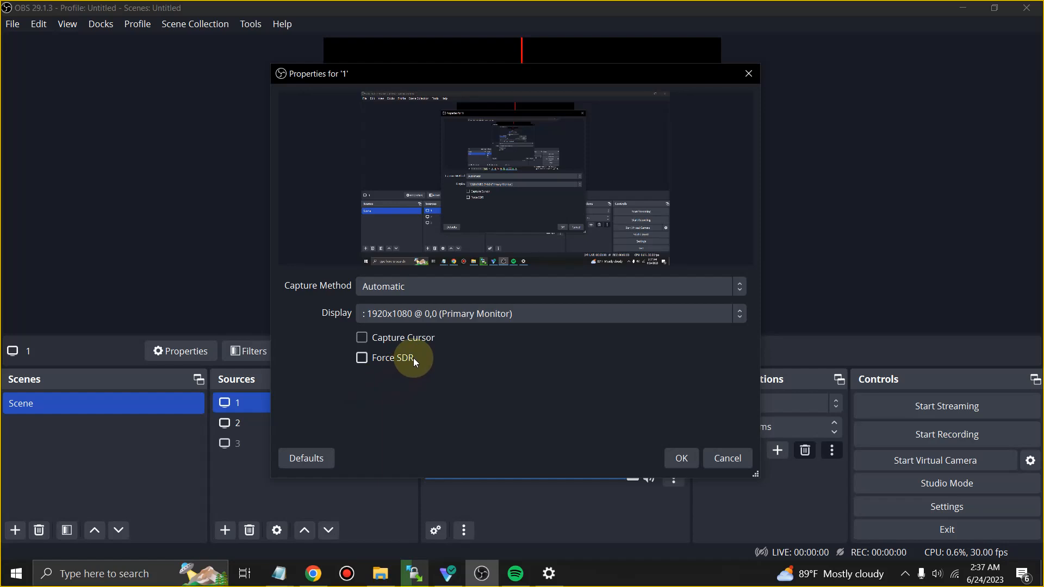
left_click(548, 314)
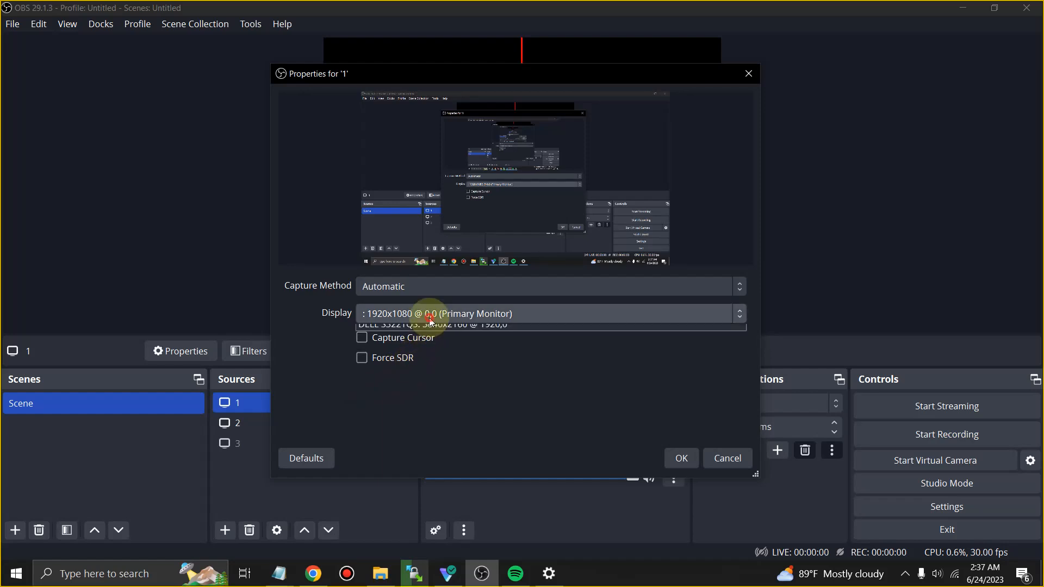
left_click(432, 325)
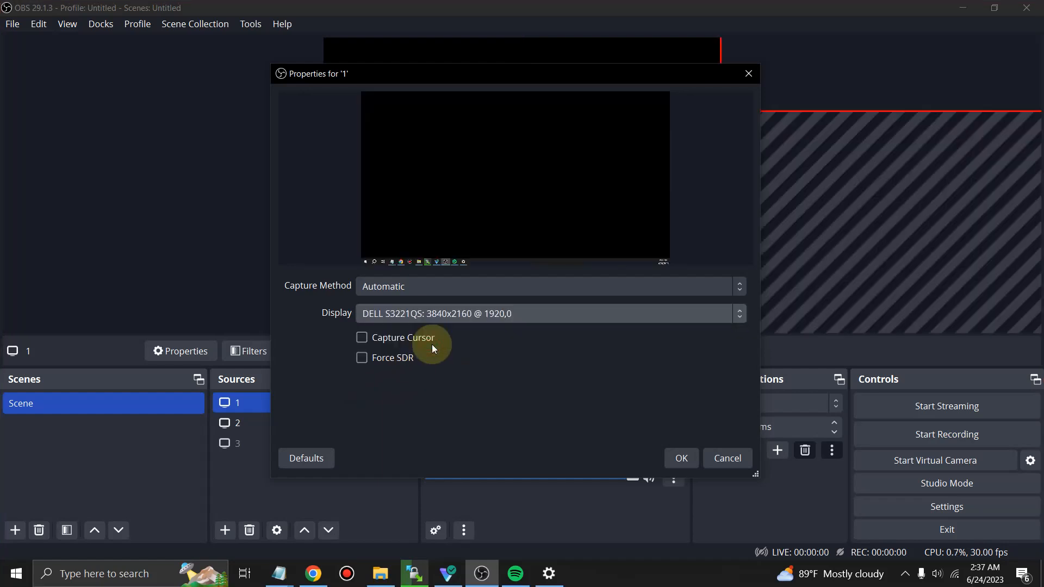
left_click(548, 313)
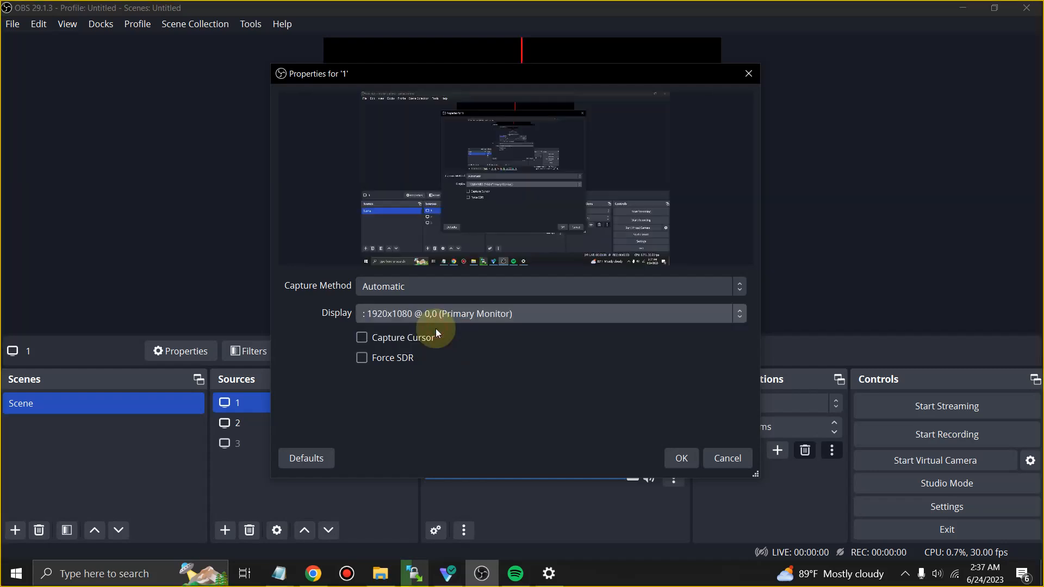
mouse_move(512, 407)
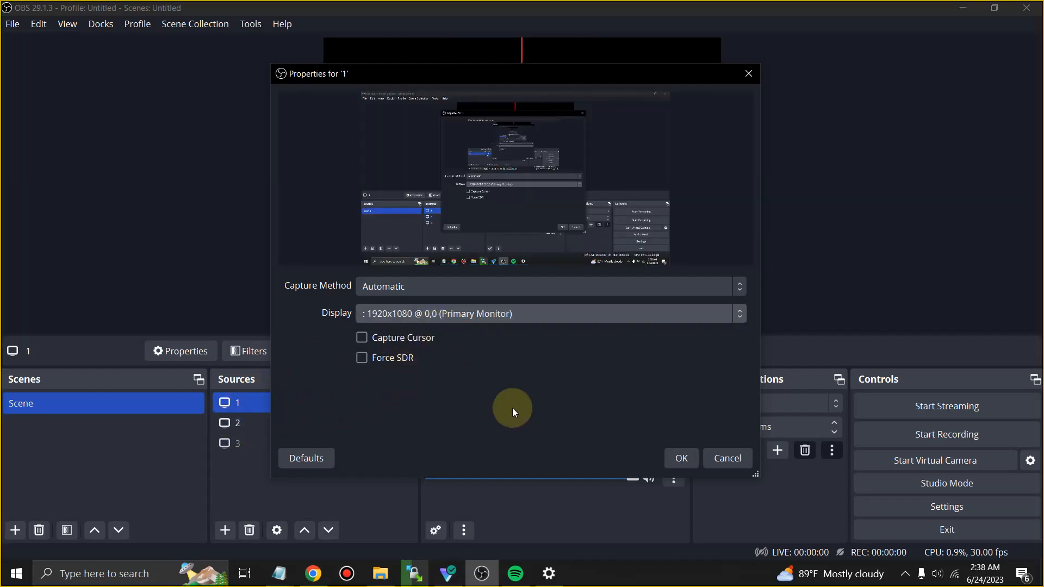
left_click(229, 423)
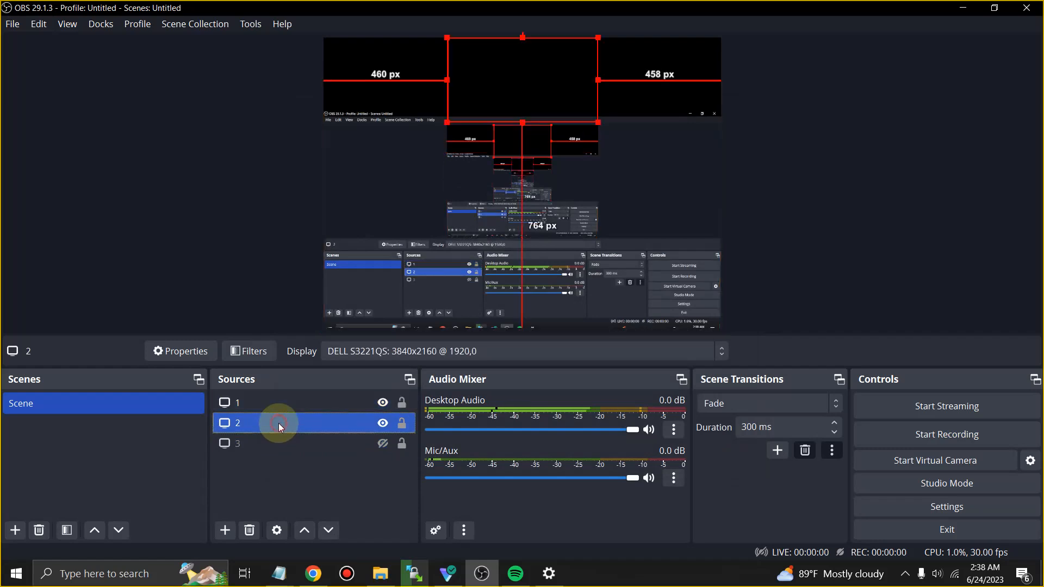